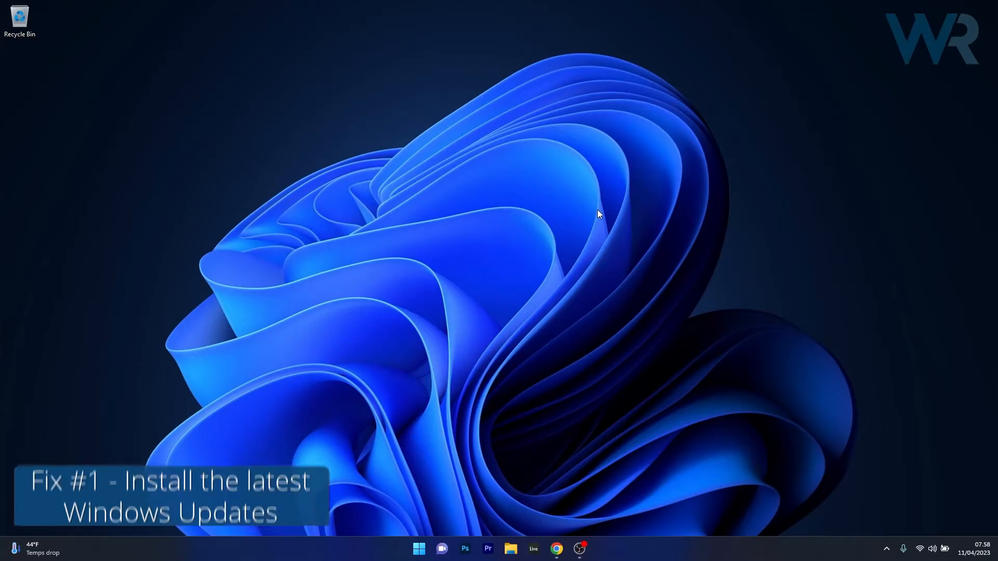
Step: Launch the Settings app from the Start menu's pinned apps
{"action": "left_click", "coordinate": [418, 547]}
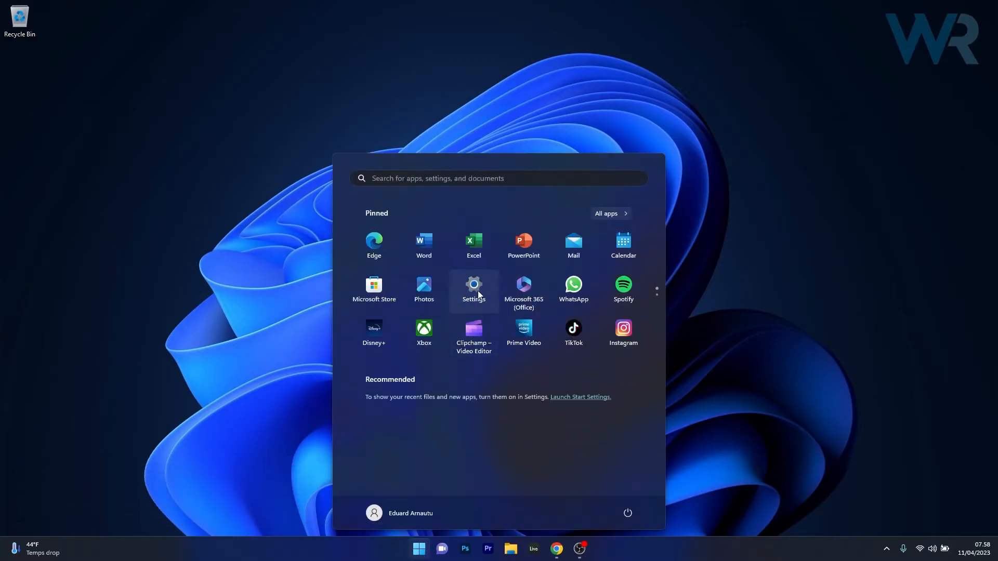
{"action": "left_click", "coordinate": [474, 285]}
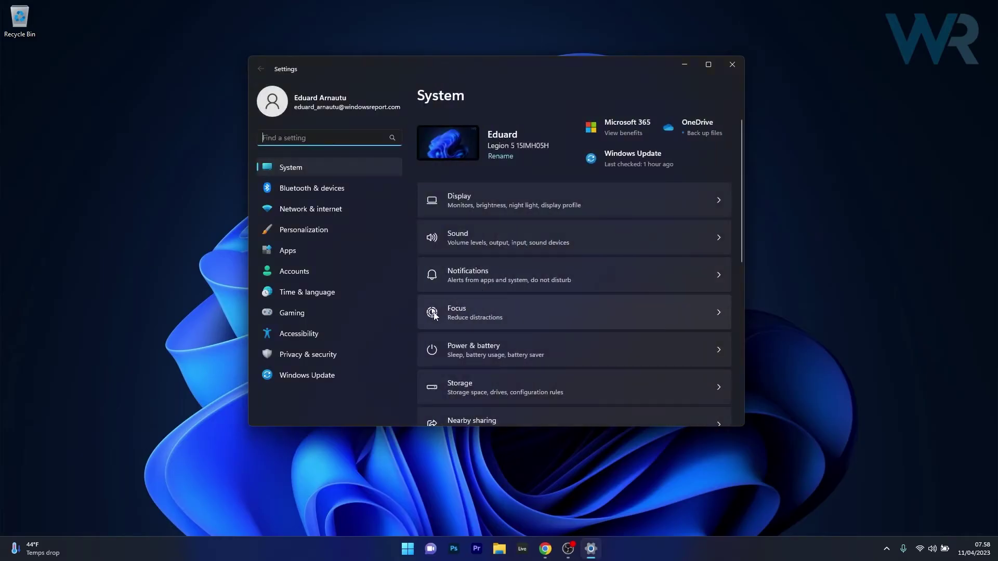
{"action": "mouse_move", "coordinate": [336, 378]}
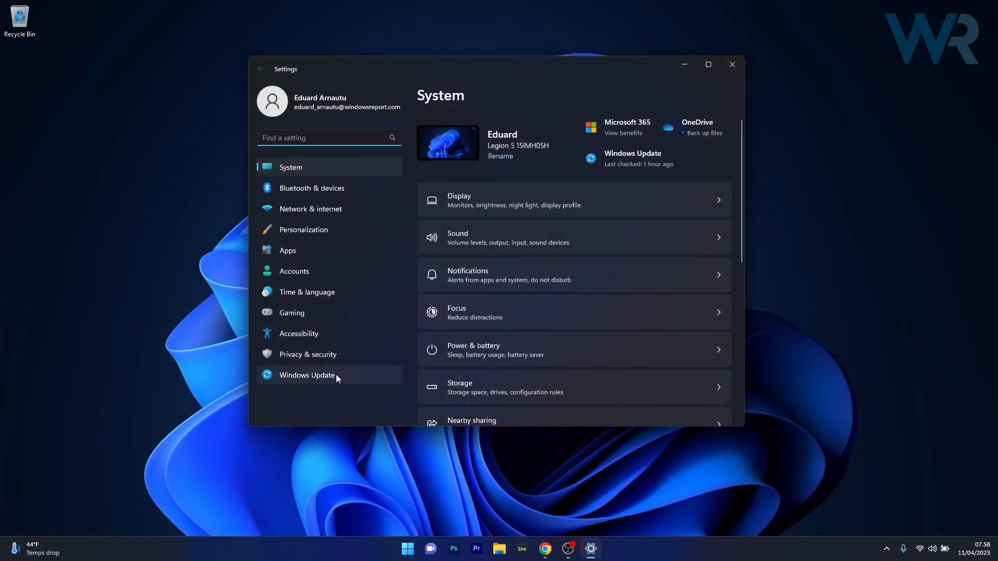
Step: Run a Windows Update check confirming the PC is up to date, then close Settings
{"action": "left_click", "coordinate": [307, 376]}
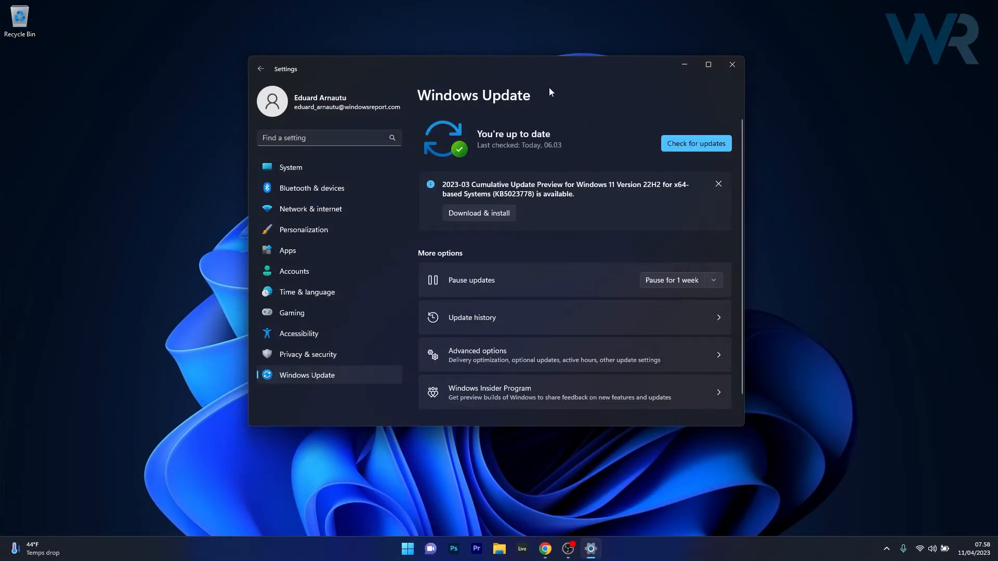
{"action": "mouse_move", "coordinate": [634, 135]}
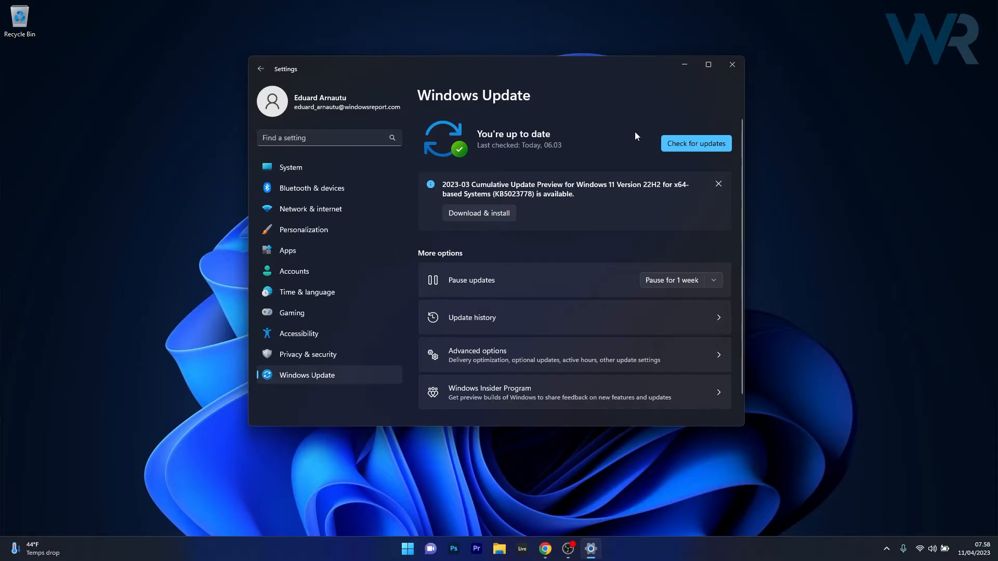
{"action": "left_click", "coordinate": [696, 143]}
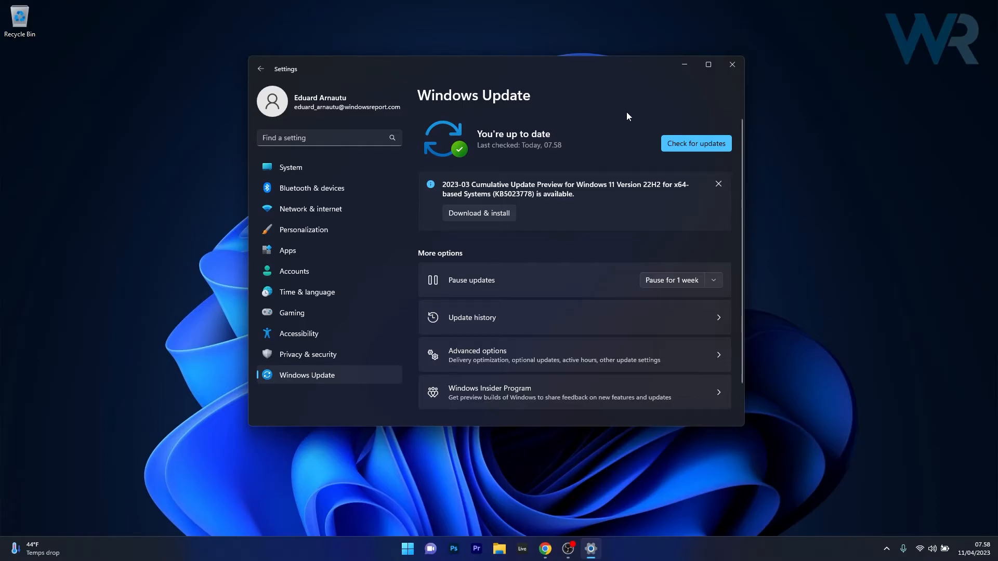
{"action": "mouse_move", "coordinate": [731, 64]}
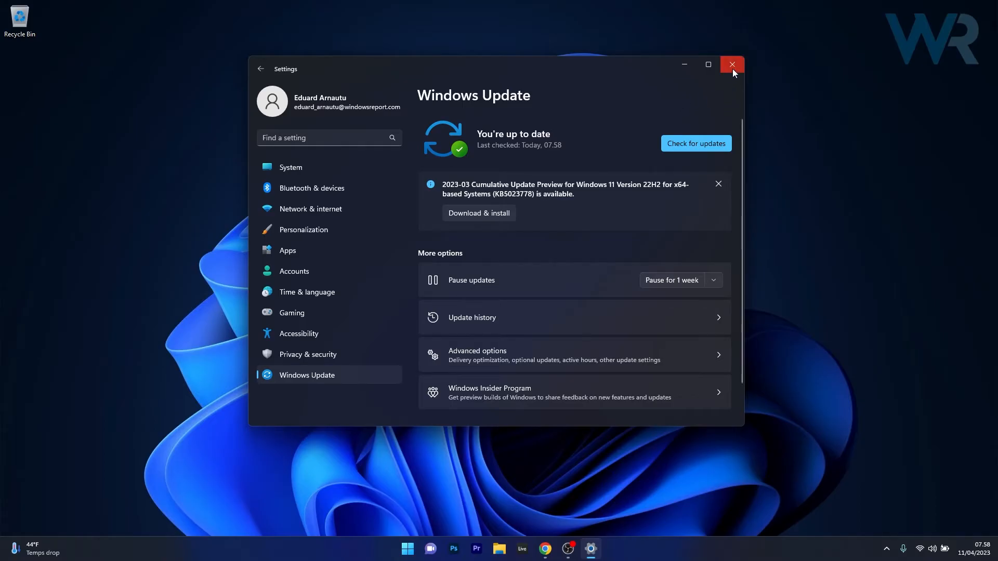
{"action": "left_click", "coordinate": [731, 65]}
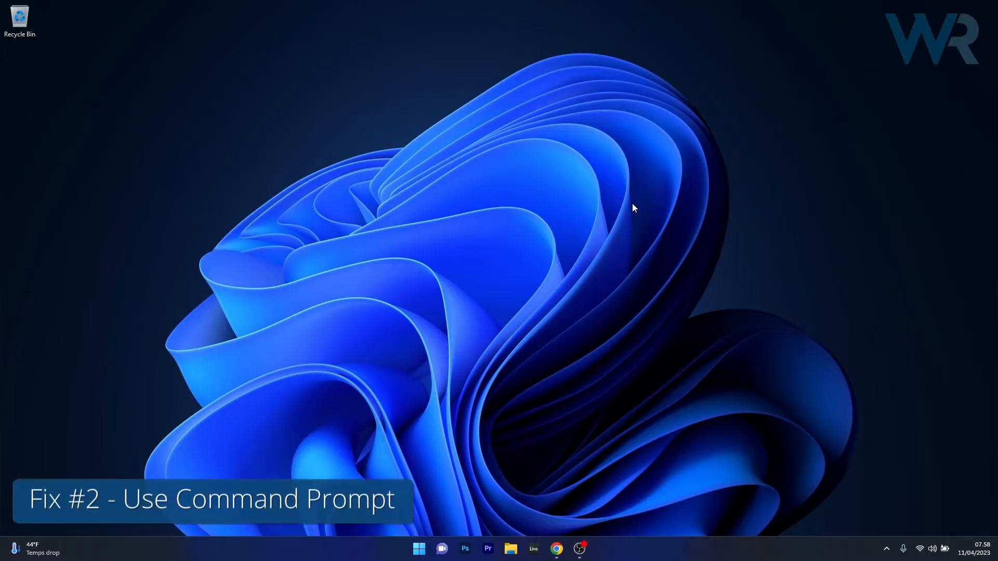
{"action": "mouse_move", "coordinate": [629, 212]}
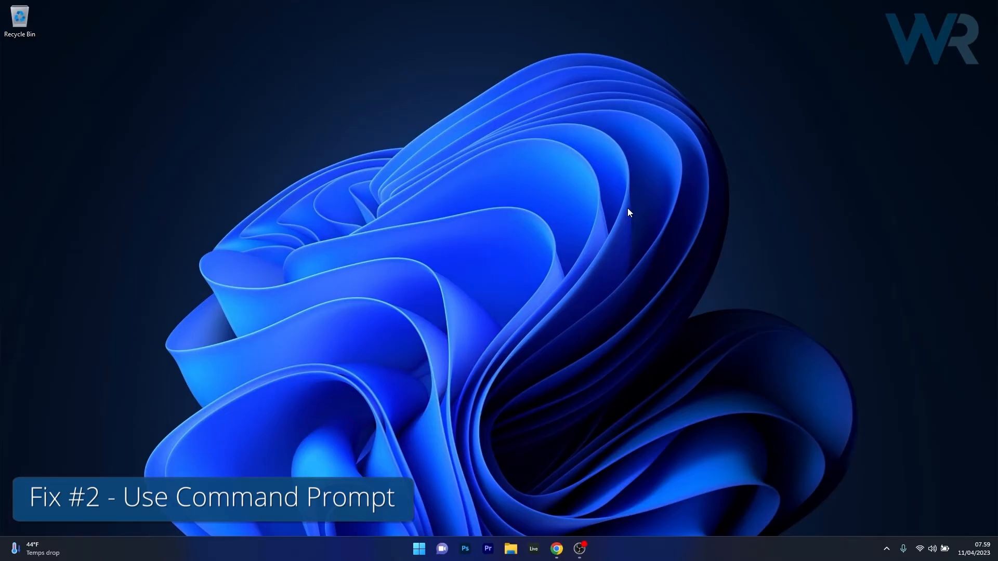
Step: Search Start for 'cmd' and launch Command Prompt as administrator
{"action": "left_click", "coordinate": [418, 548]}
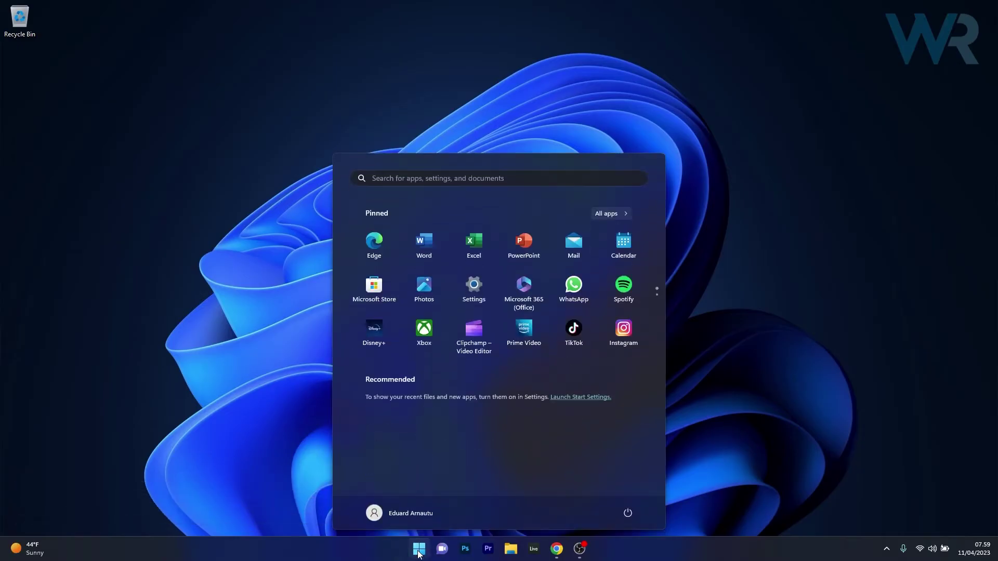
{"action": "type", "text": "cmd"}
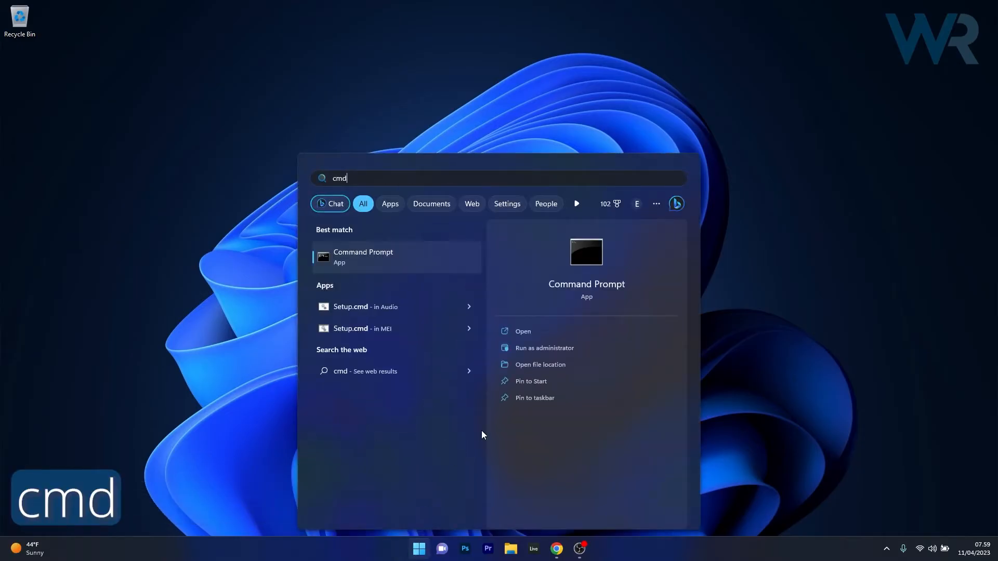
{"action": "left_click", "coordinate": [543, 348]}
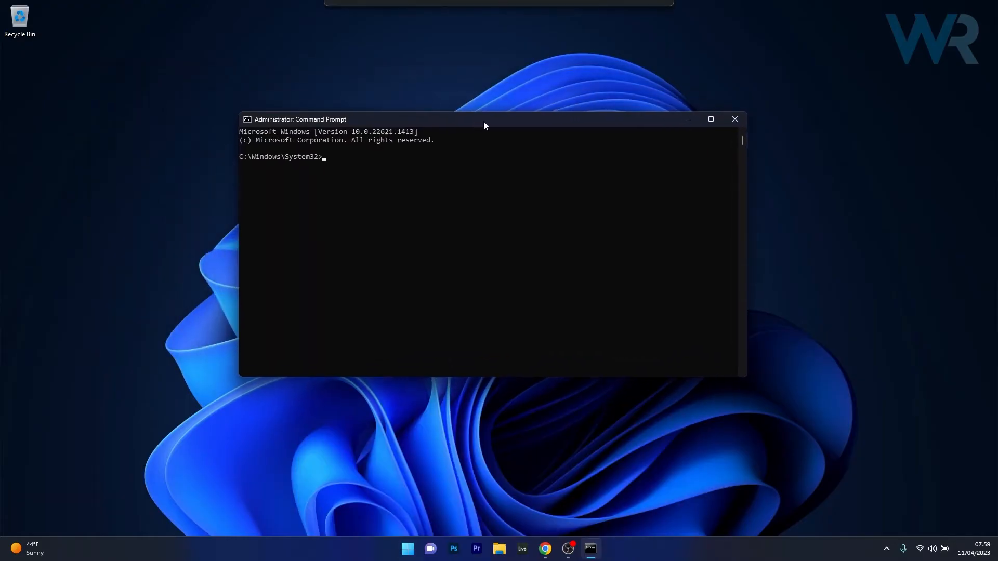
Step: Run 'sfc /scannow' in the administrator Command Prompt, then close the window
{"action": "type", "text": "sfc"}
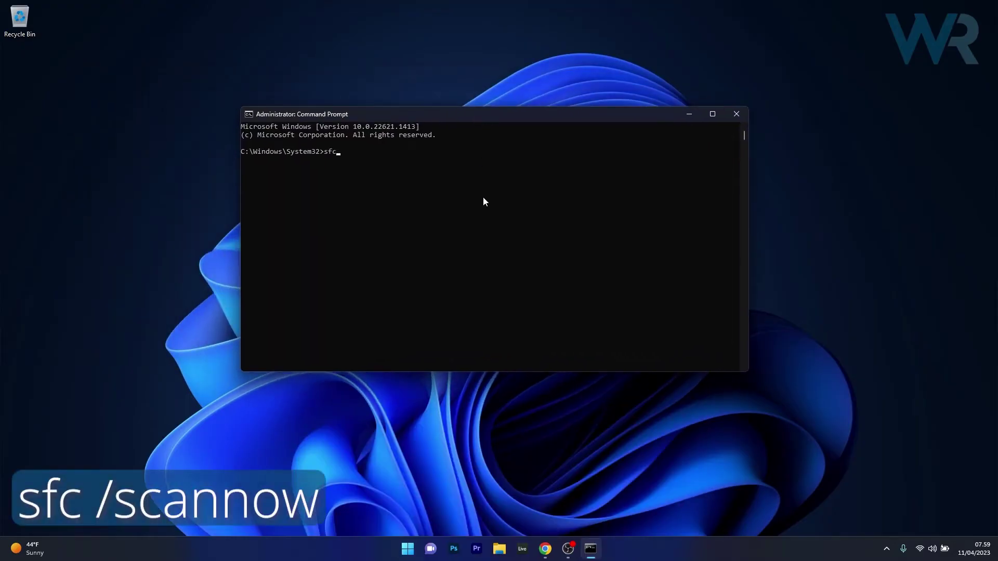
{"action": "type", "text": "/scannow"}
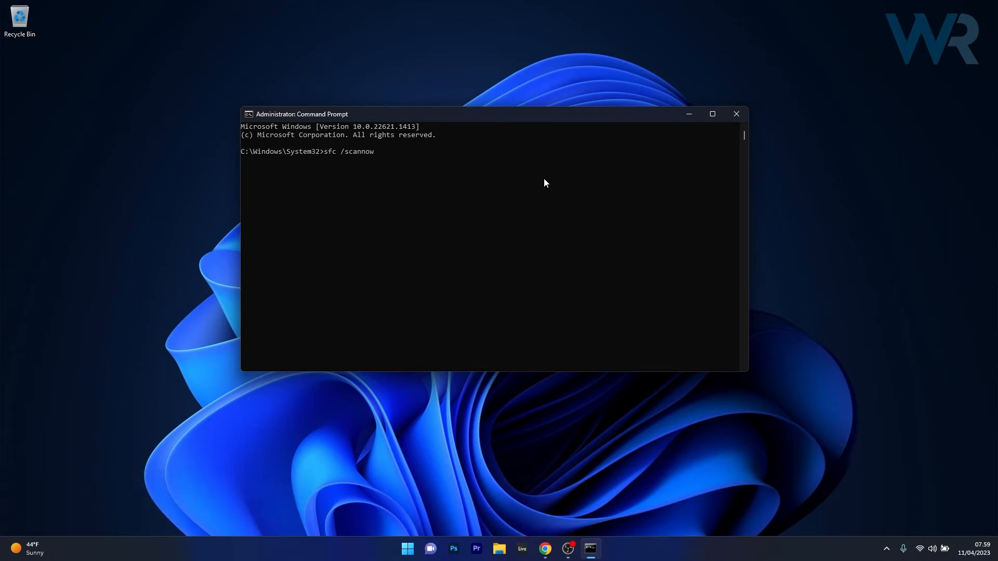
{"action": "mouse_move", "coordinate": [696, 159]}
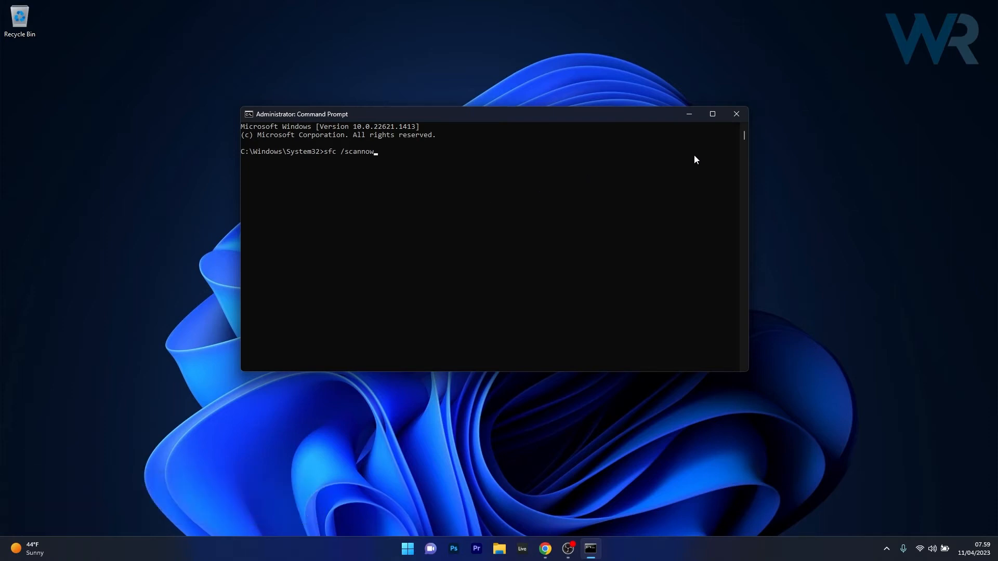
{"action": "left_click", "coordinate": [735, 114]}
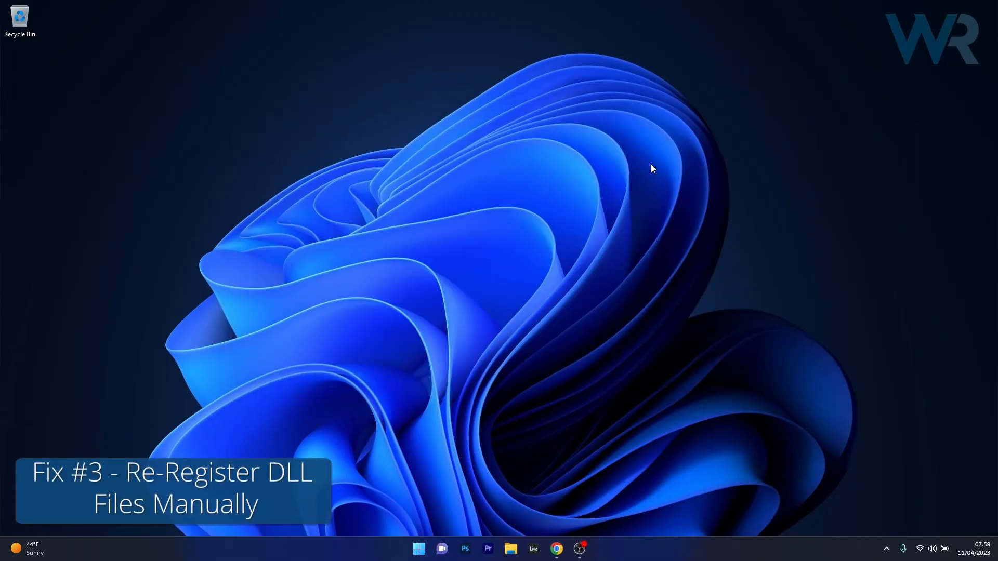
{"action": "mouse_move", "coordinate": [417, 536]}
{"action": "type", "text": "cmd"}
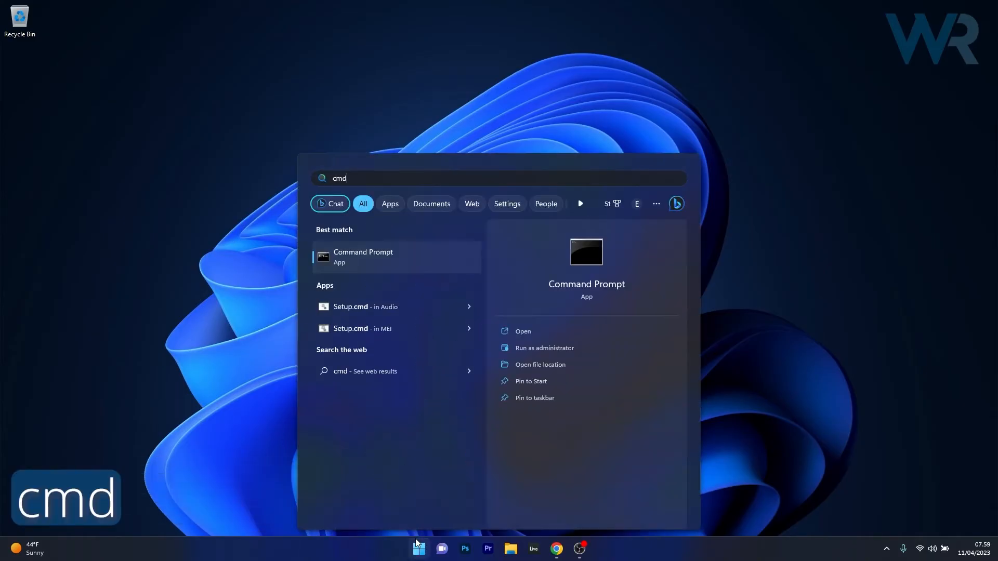
{"action": "mouse_move", "coordinate": [544, 348]}
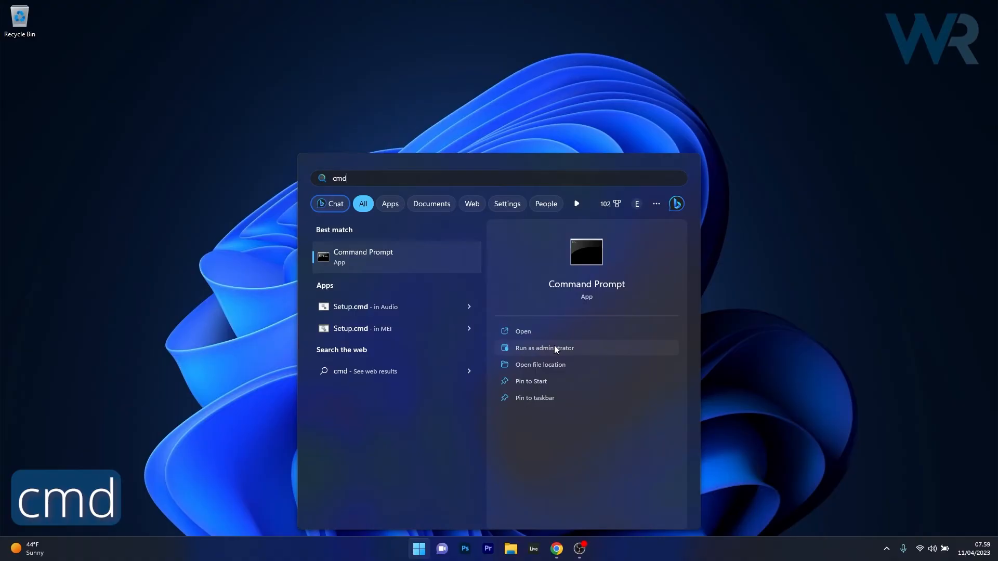
Step: Launch a fresh Command Prompt as administrator from the cmd search result
{"action": "left_click", "coordinate": [544, 347]}
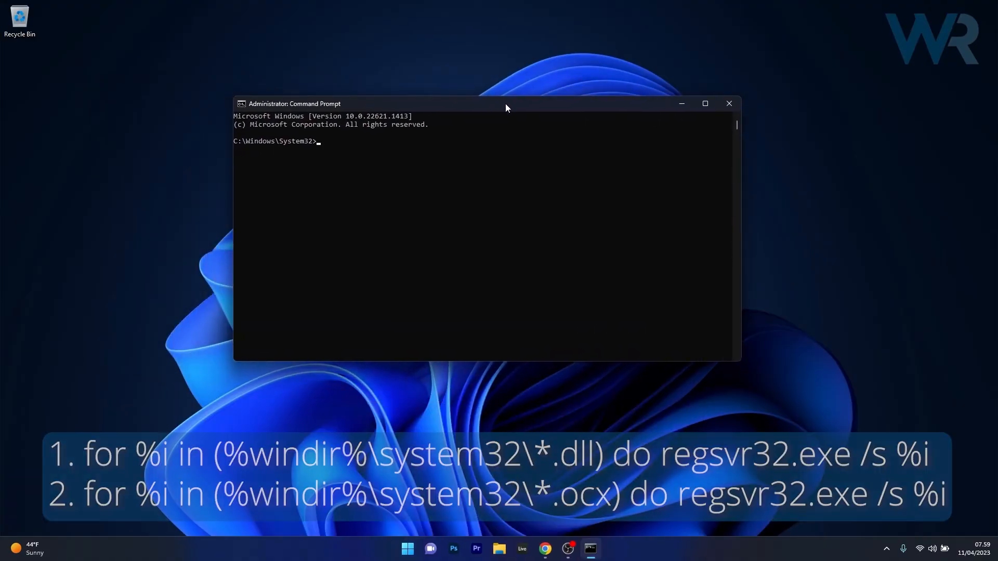
{"action": "mouse_move", "coordinate": [444, 177]}
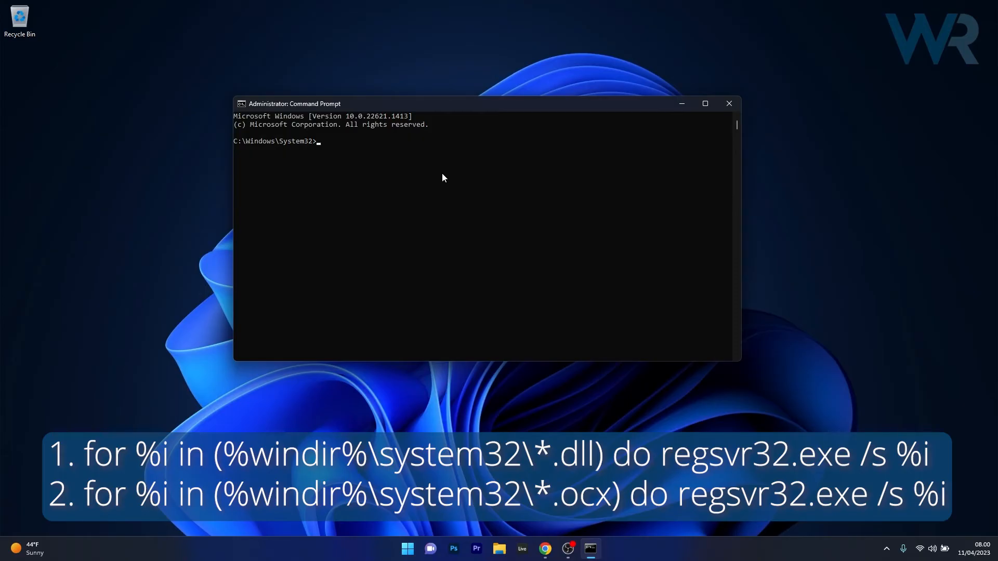
Step: Run regsvr32 for-loops over system32 *.dll and *.ocx files, then close Command Prompt
{"action": "type", "text": "for %i in (%windir%\\system32\\*.dll) do regsvr32.exe /s %i"}
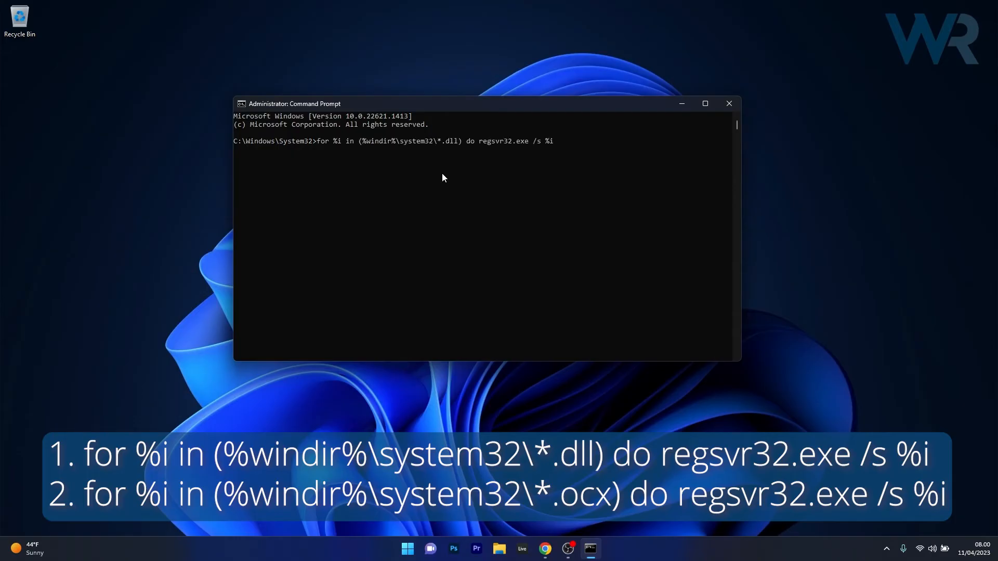
{"action": "mouse_move", "coordinate": [515, 247]}
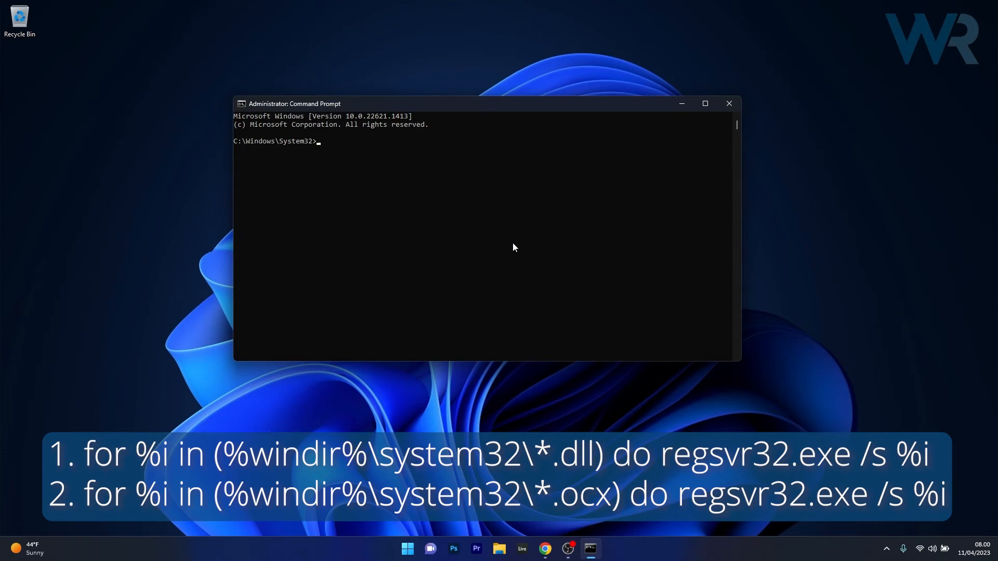
{"action": "type", "text": "for %i in (%windir%\\system32\\*.ocx) do regsvr32.exe /s %i"}
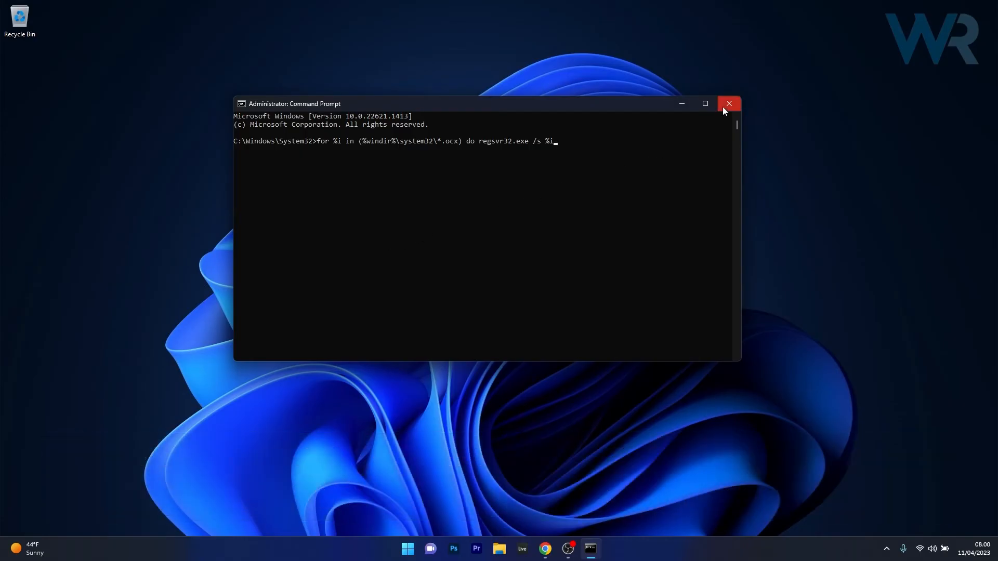
{"action": "left_click", "coordinate": [730, 103]}
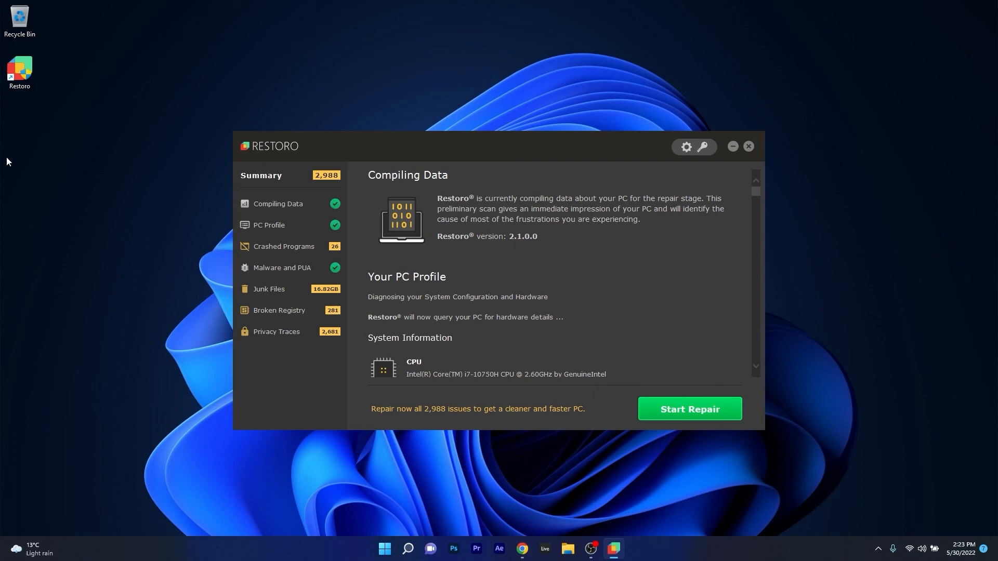
{"action": "scroll", "scroll_direction": "down", "scroll_amount": 3}
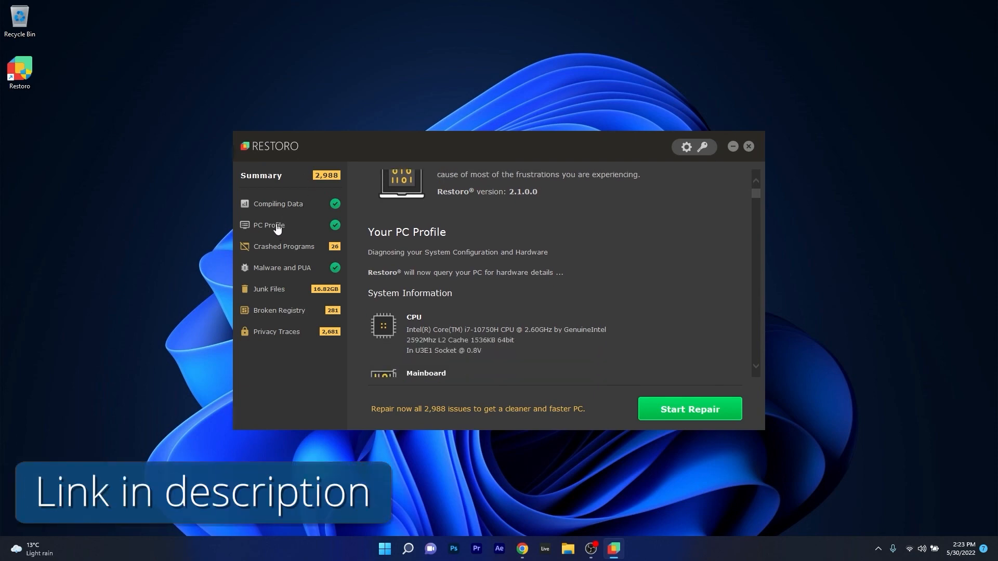
{"action": "left_click", "coordinate": [747, 146]}
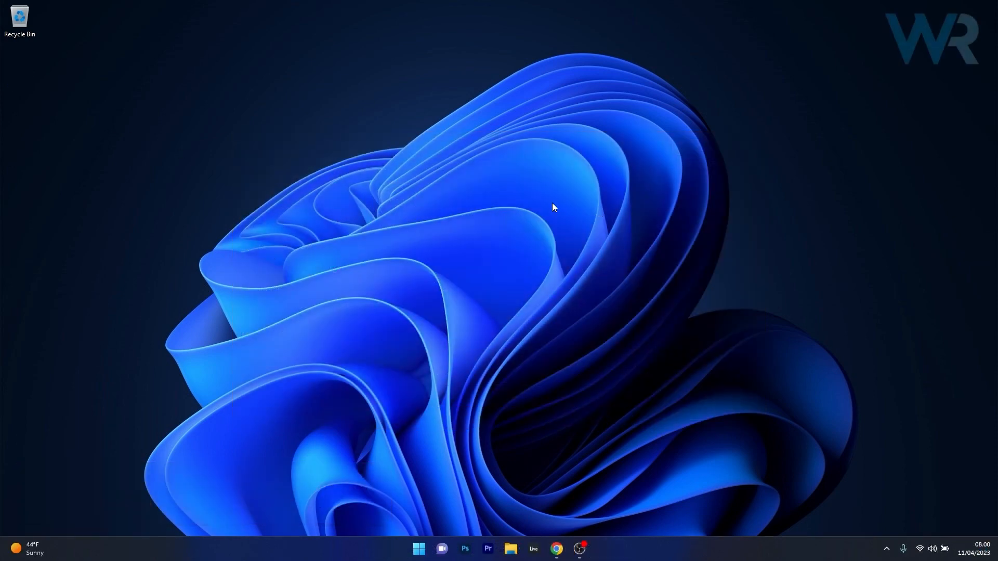